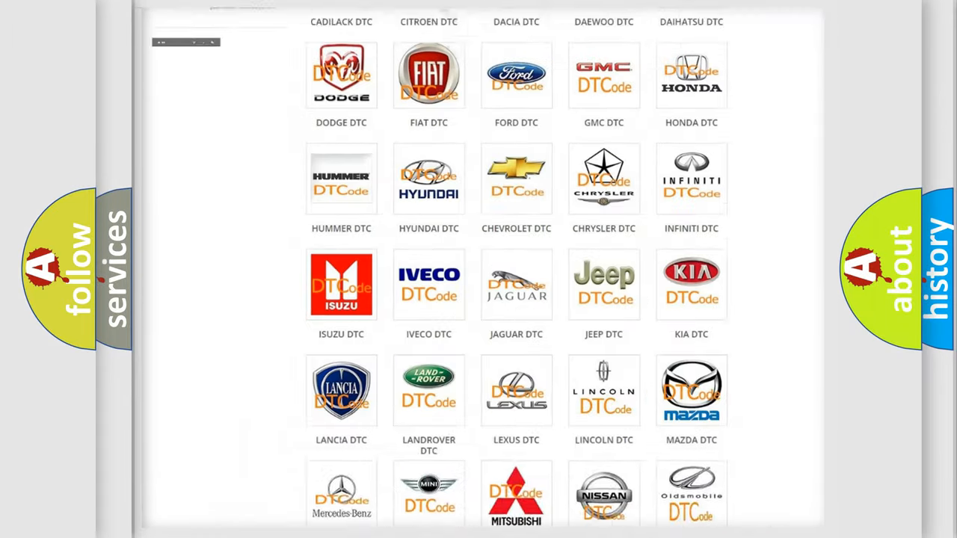
Scroll the brand DTC grid, open the Jeep tile, and browse its trouble code list
scroll("up", 3)
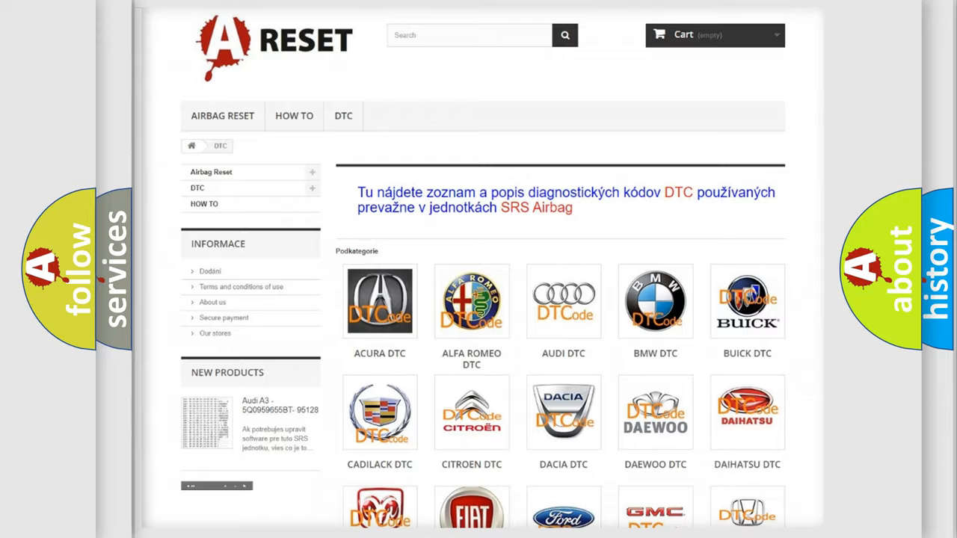
scroll("down", 3)
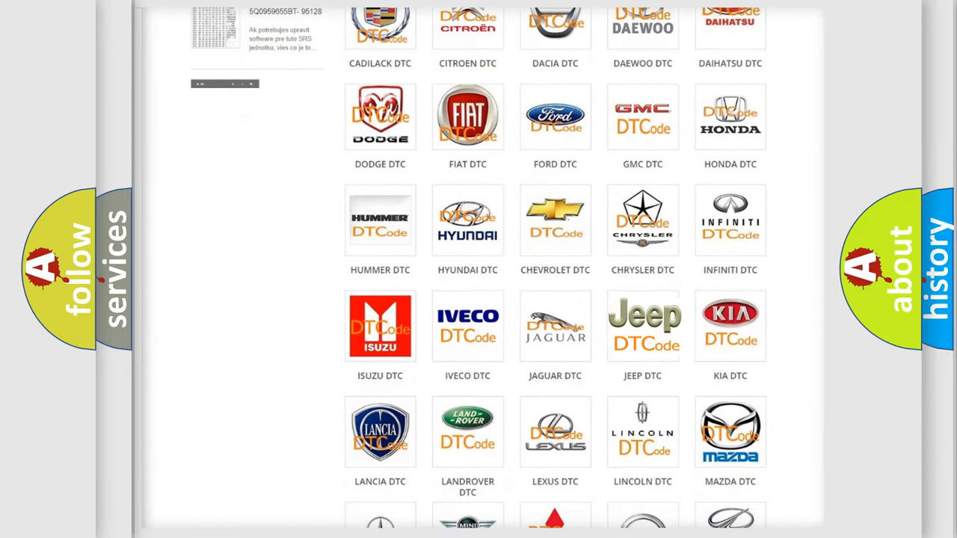
left_click(643, 325)
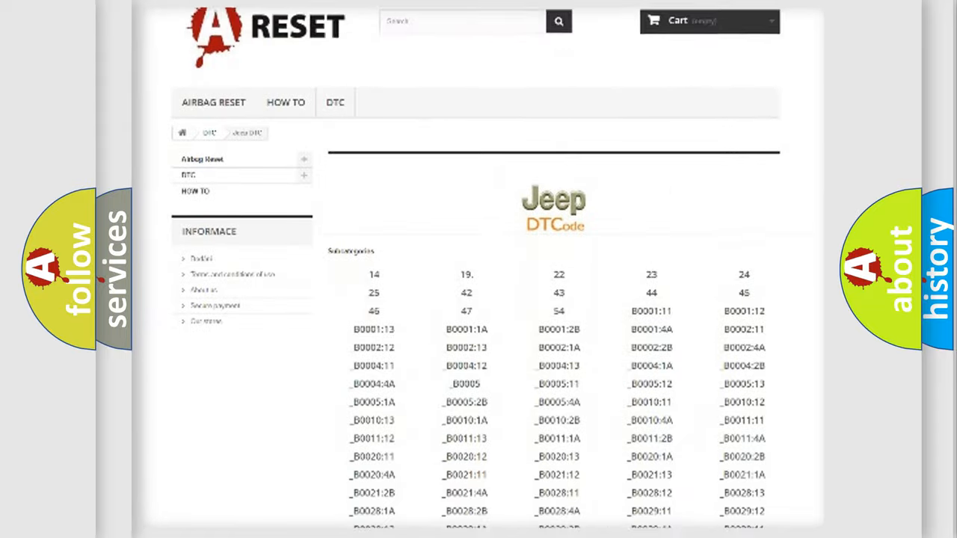
scroll("down", 3)
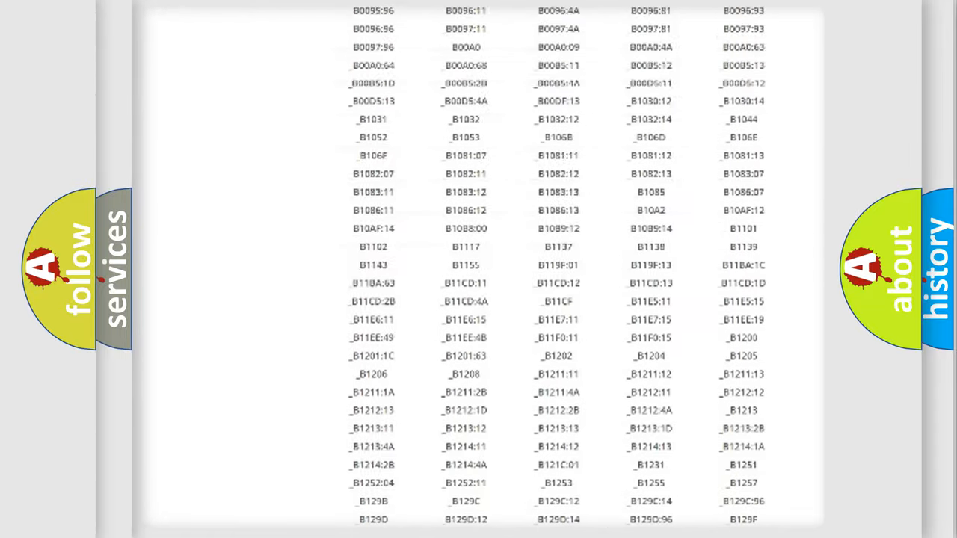
scroll("up", 3)
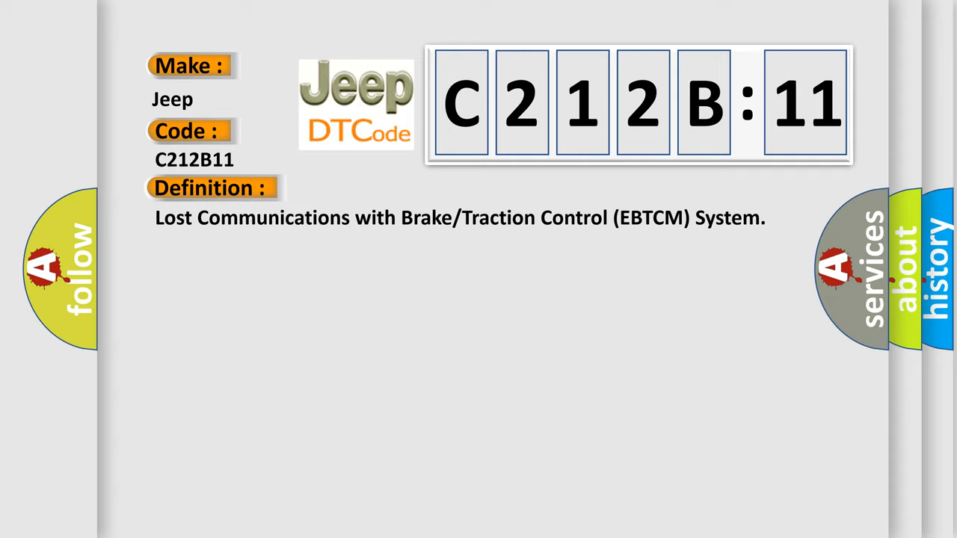
Advance the slide to show that the PCM cannot communicate with the Electronic Brake Control Module
left_click(389, 188)
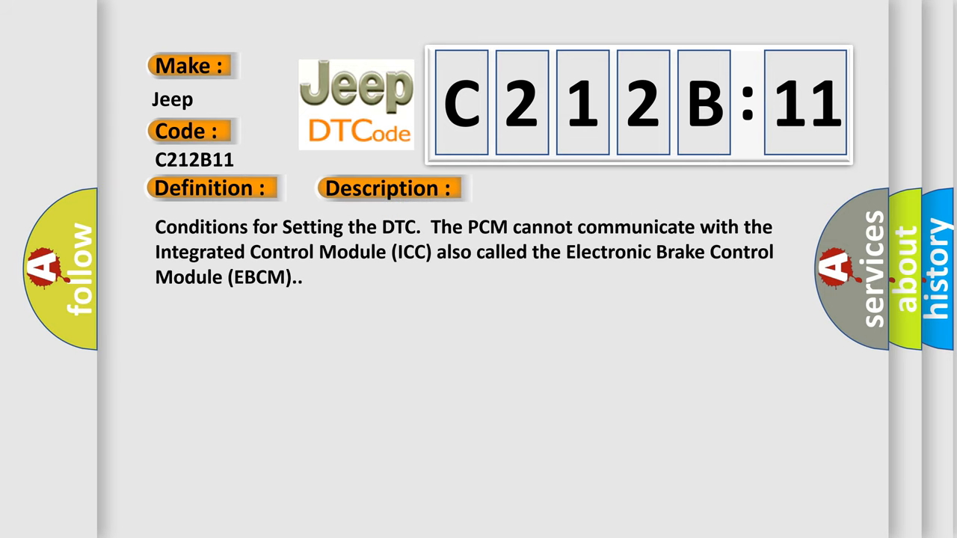